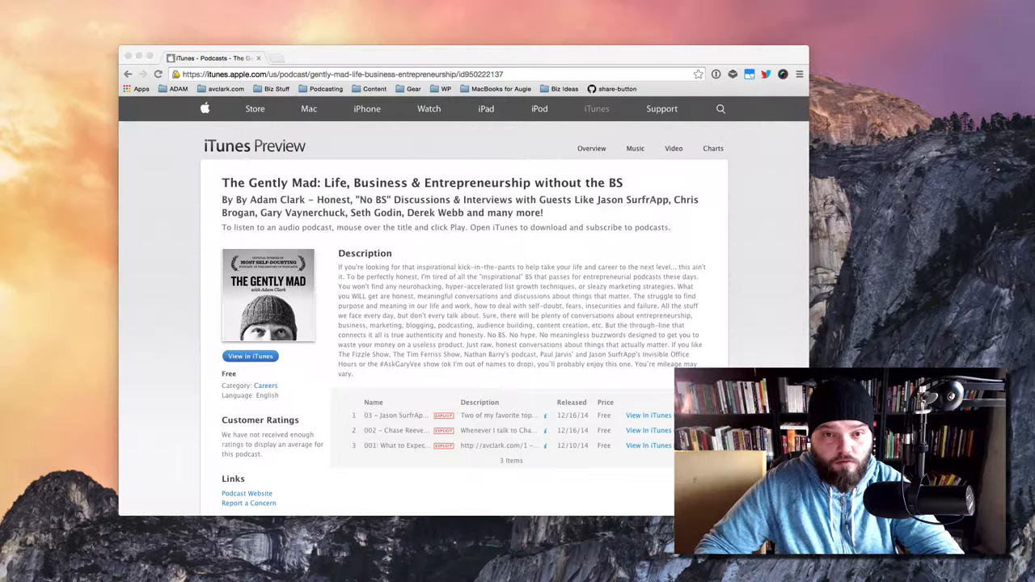
pyautogui.moveTo(367, 233)
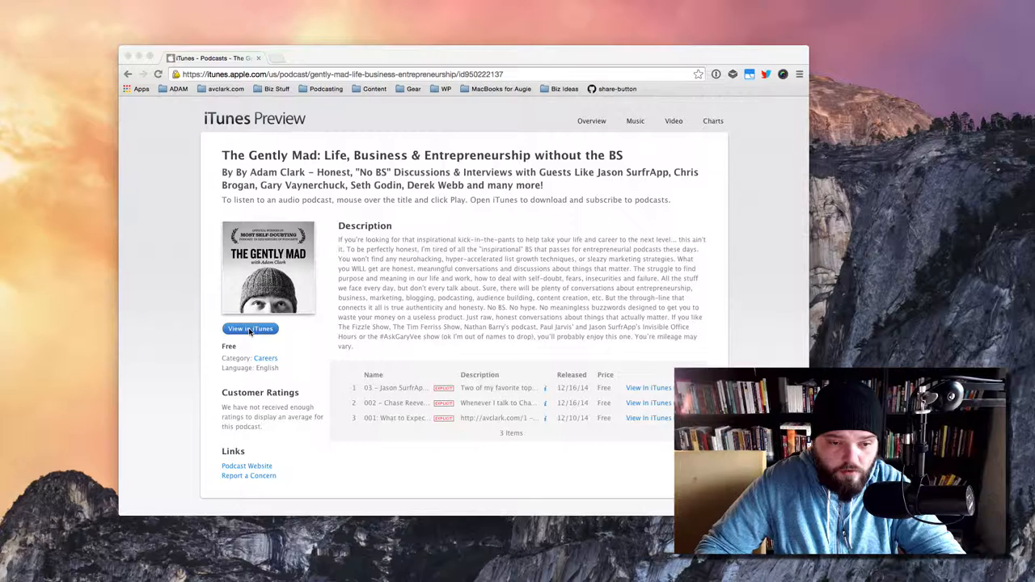
# Send The Gently Mad podcast page from Chrome to iTunes via 'View in iTunes' and Launch Application.
pyautogui.click(249, 329)
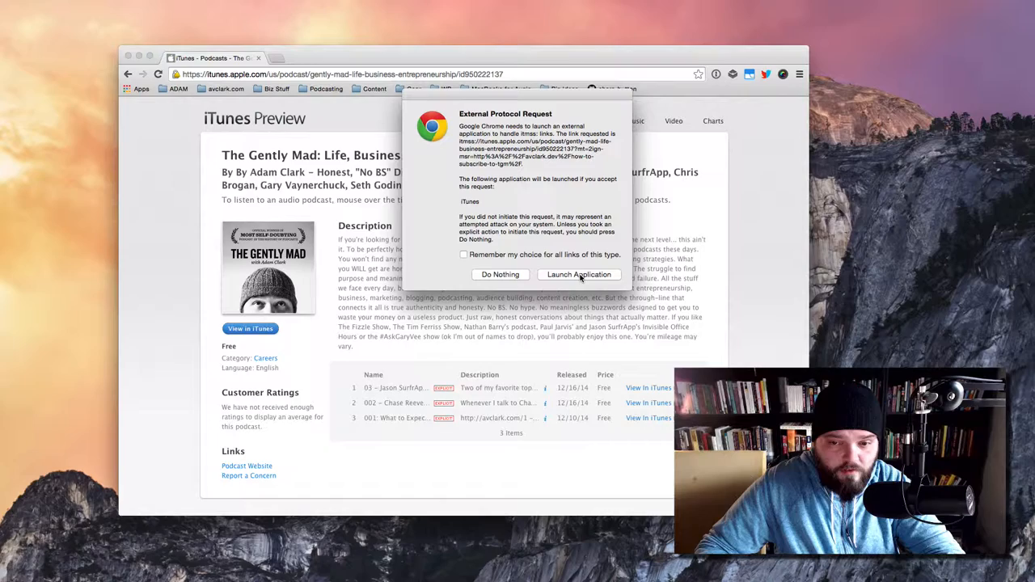
pyautogui.click(579, 275)
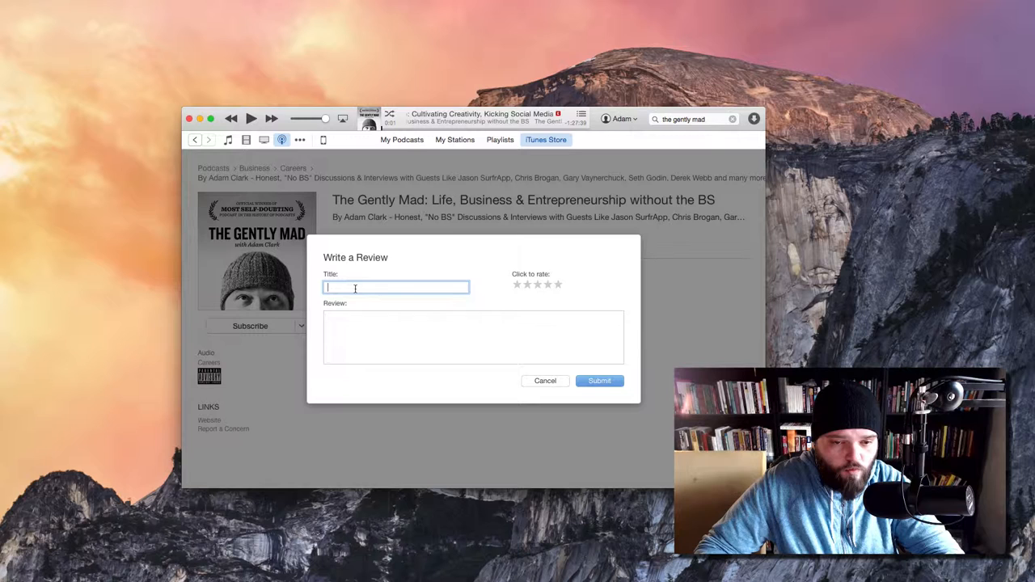
# Begin the review body with the text "This is the most".
pyautogui.write('This is the most')
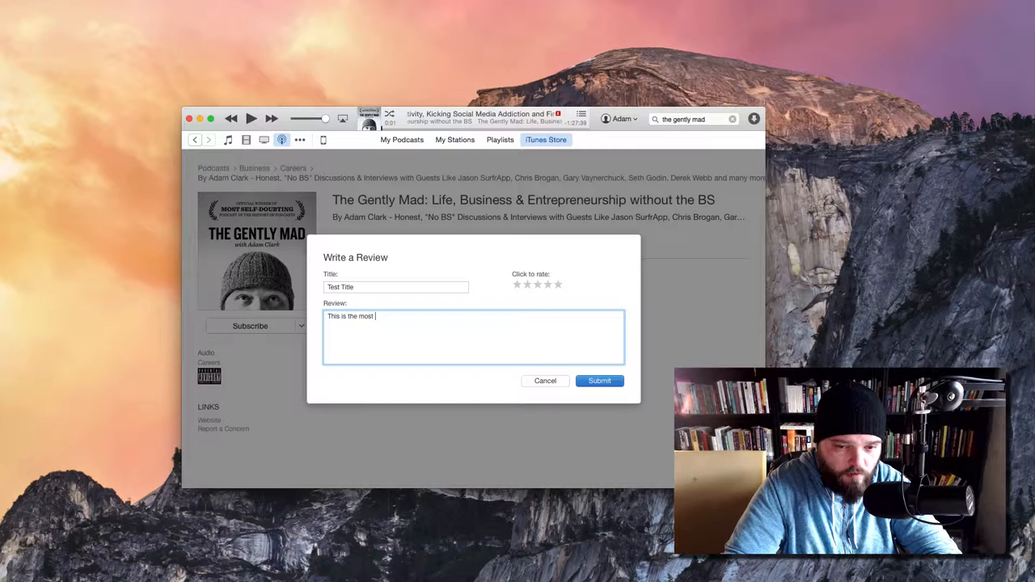